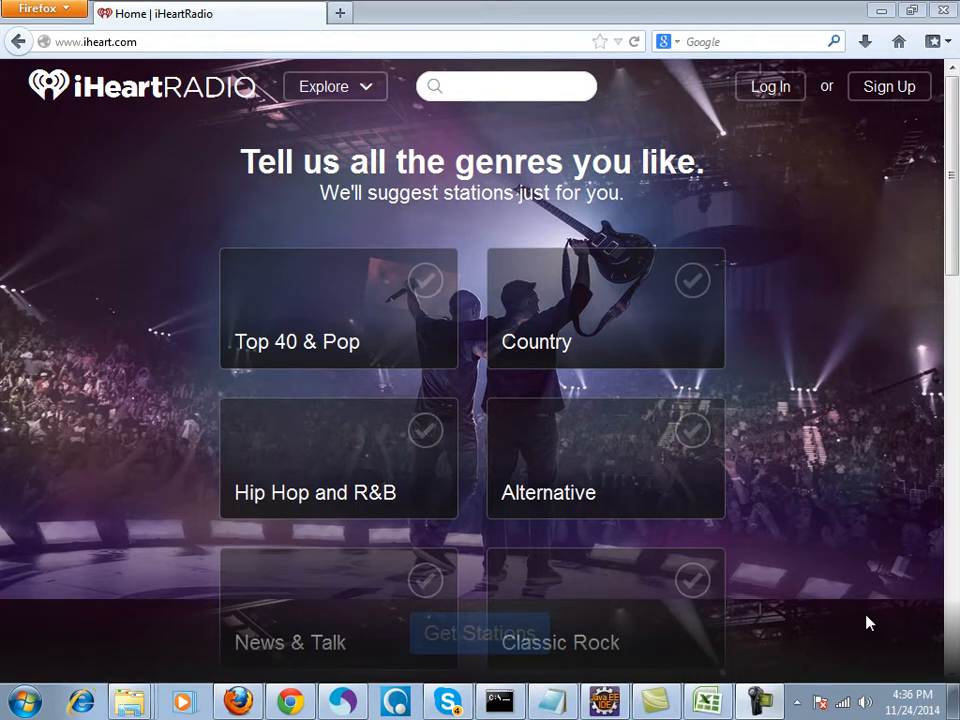
pyautogui.moveTo(540, 130)
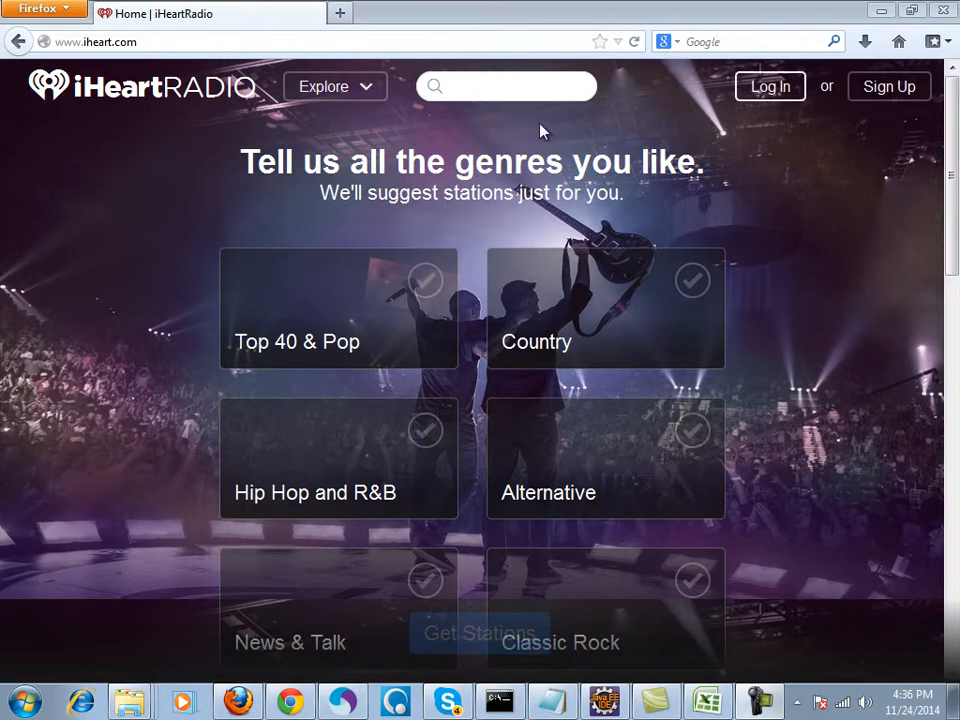
pyautogui.moveTo(888, 110)
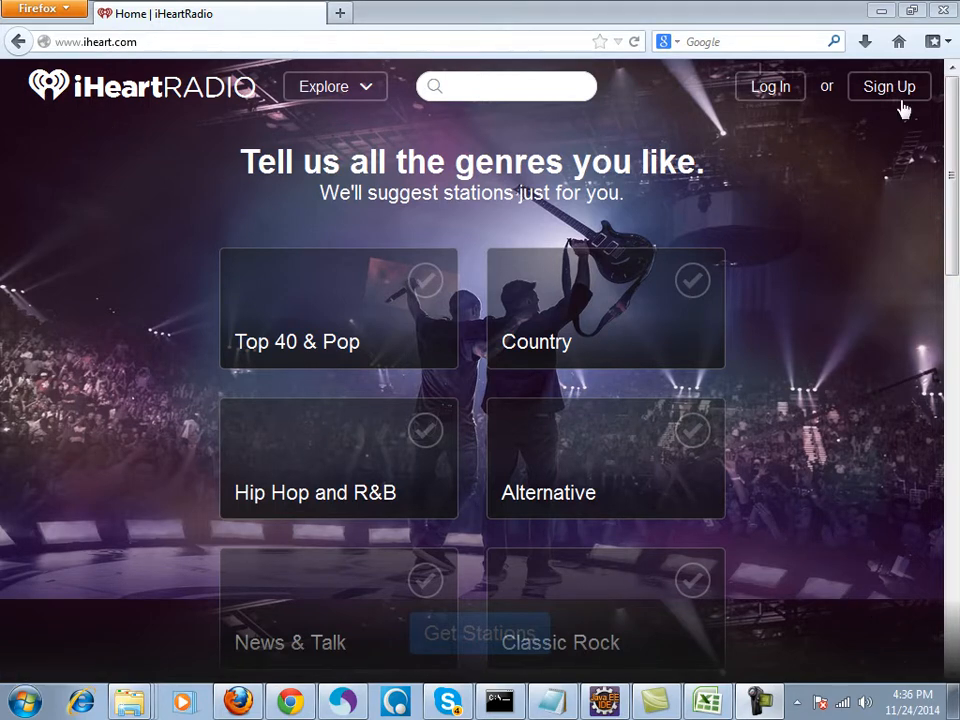
# Step: Open the iHeartRadio Sign Up dialog from the page header
pyautogui.click(888, 86)
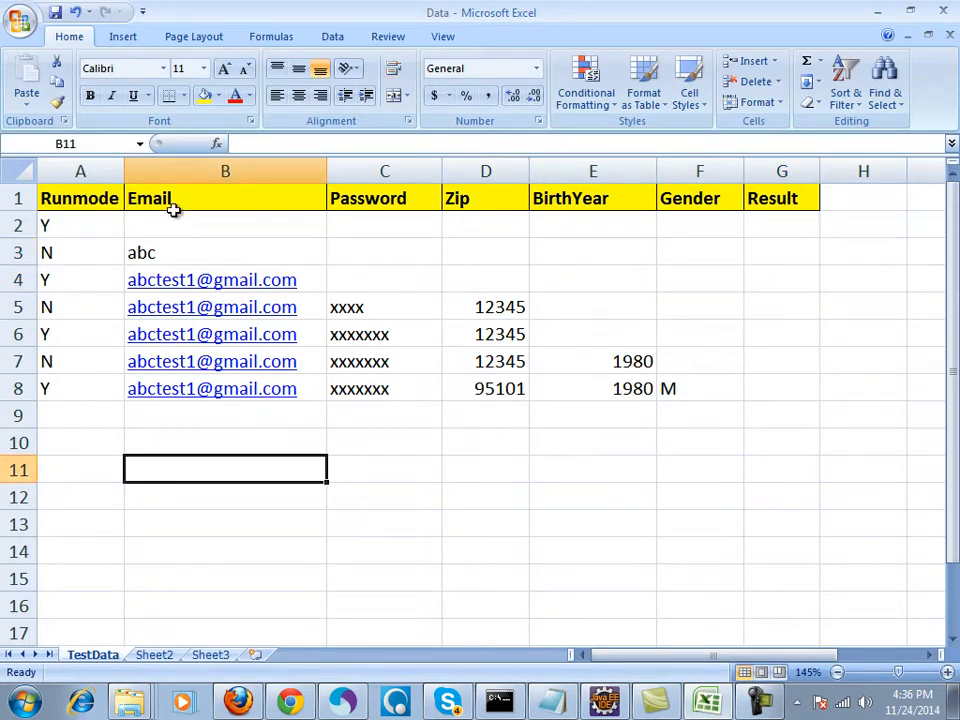
pyautogui.click(592, 197)
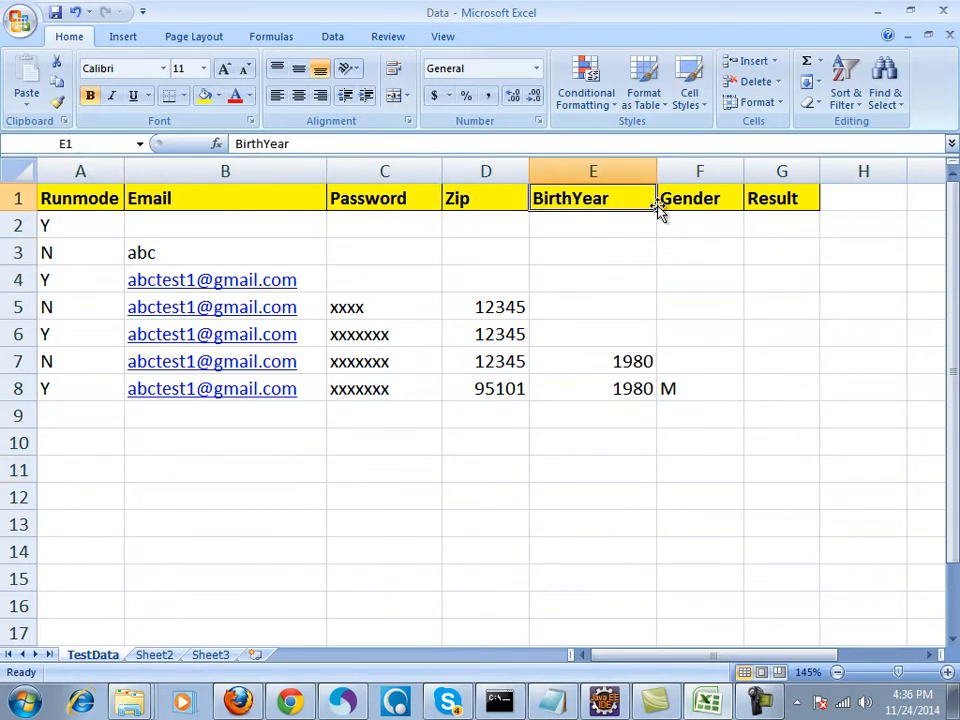
pyautogui.click(781, 171)
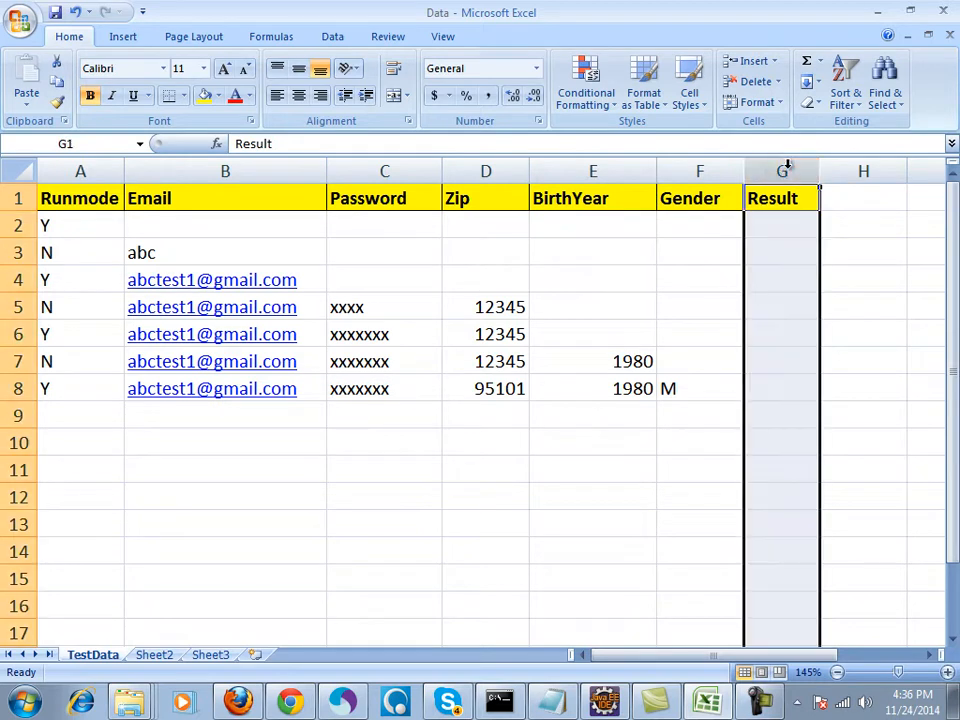
pyautogui.click(863, 306)
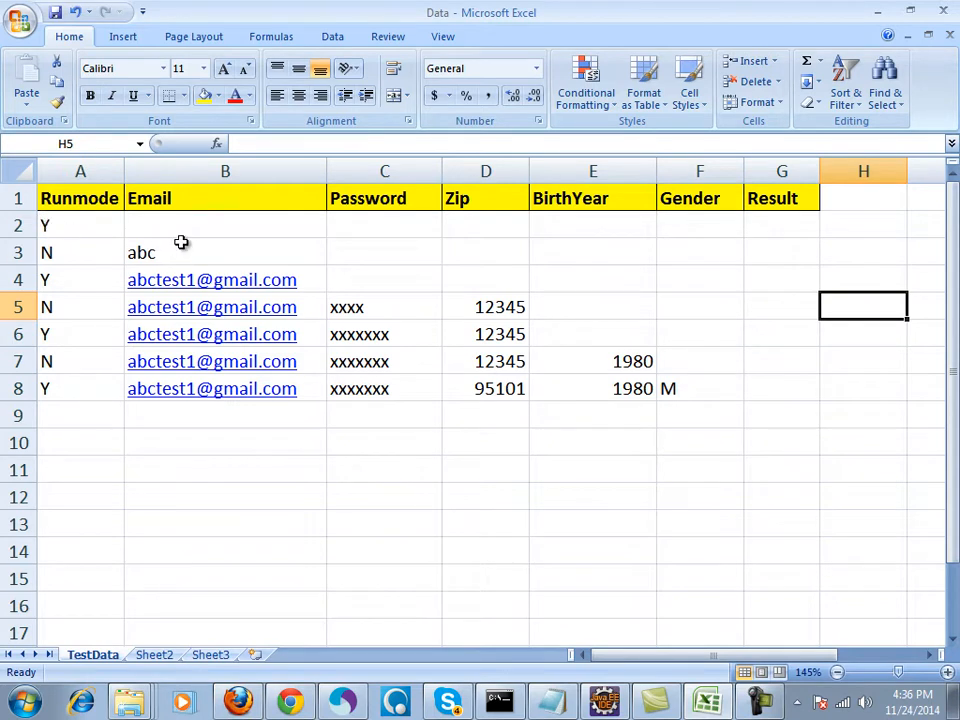
pyautogui.moveTo(180, 225); pyautogui.dragTo(790, 401)
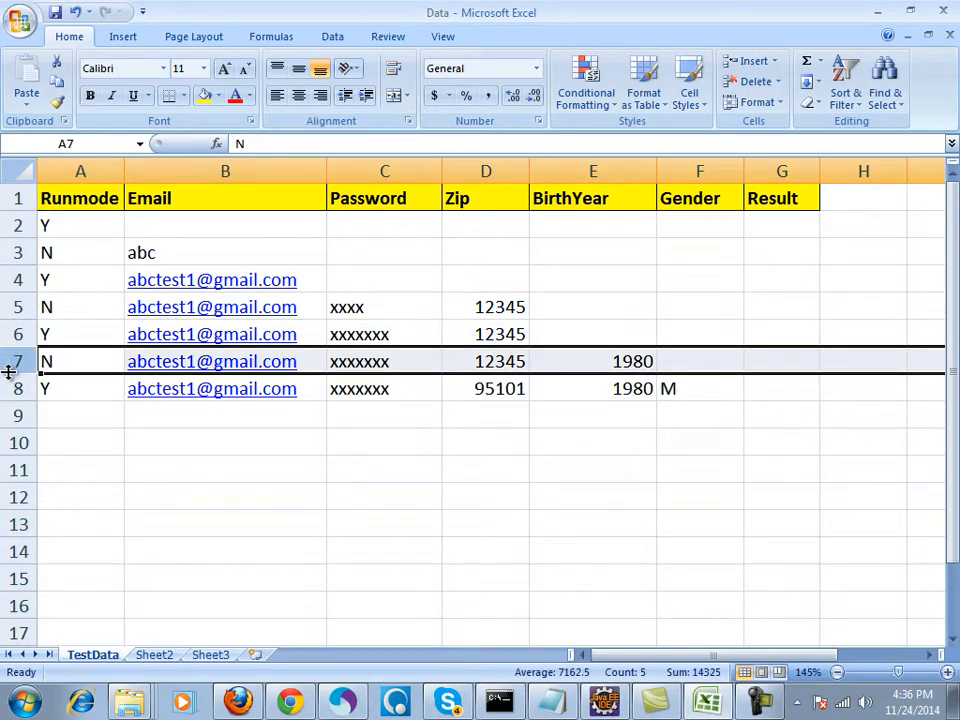
pyautogui.moveTo(55, 313)
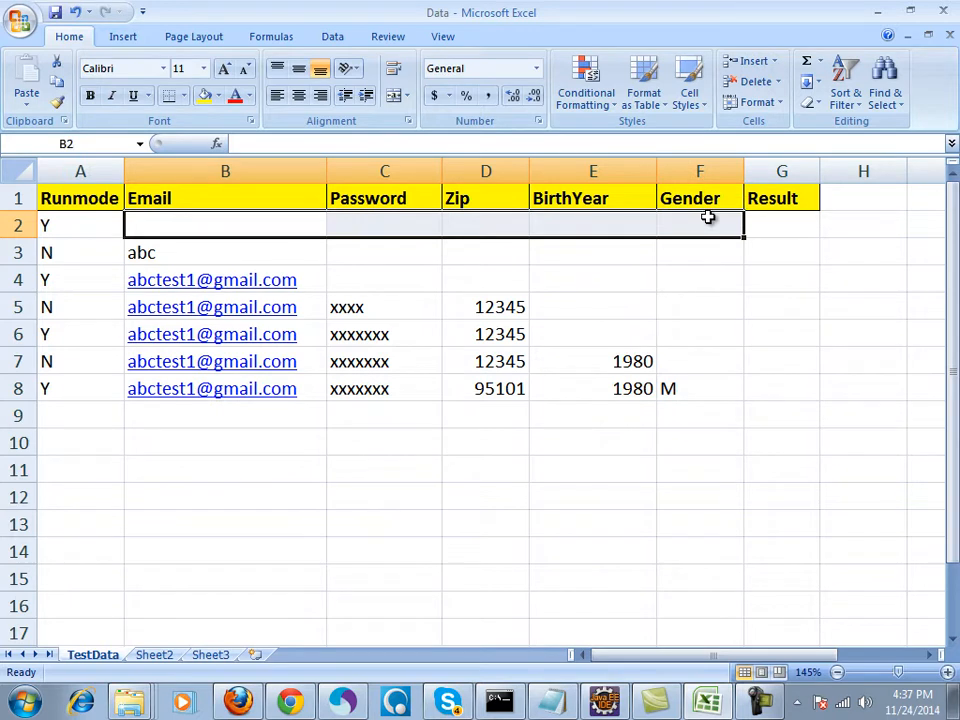
pyautogui.moveTo(797, 223)
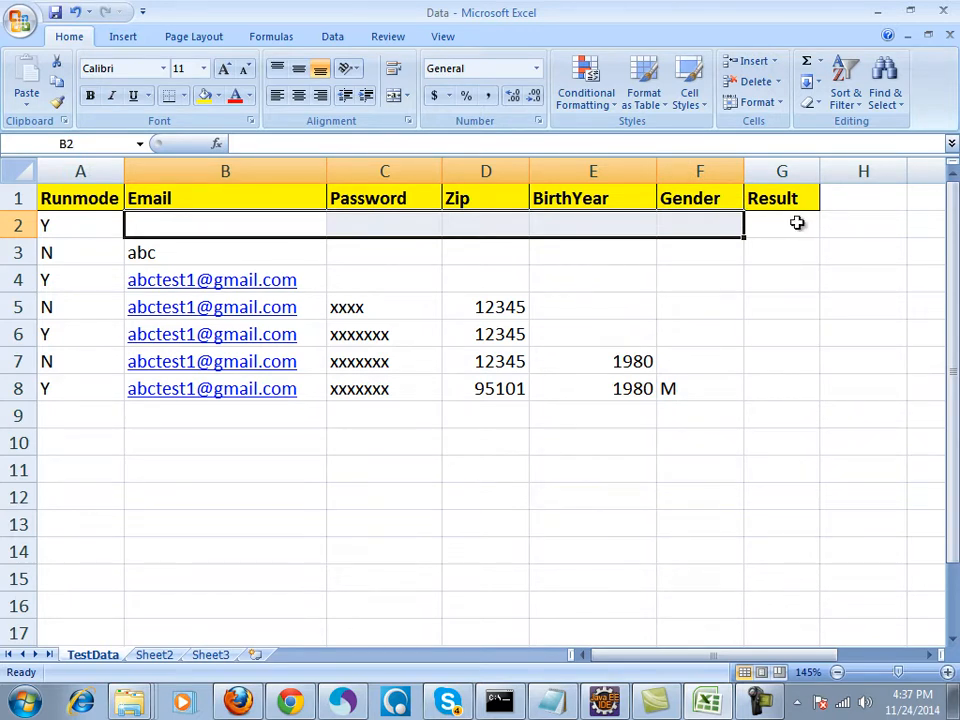
pyautogui.moveTo(800, 223)
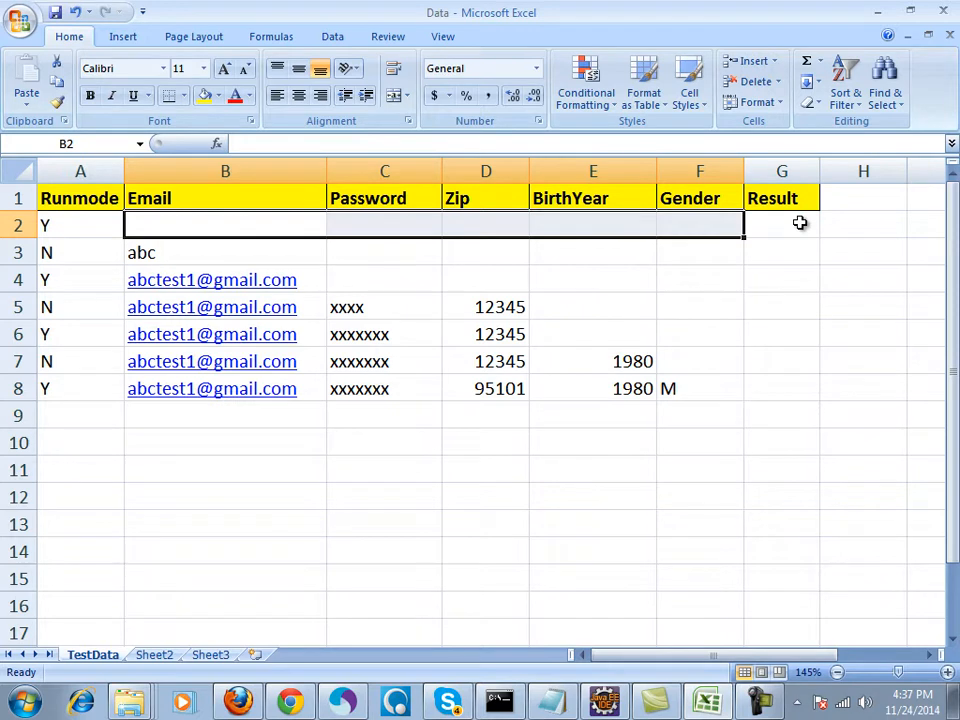
pyautogui.moveTo(752, 208)
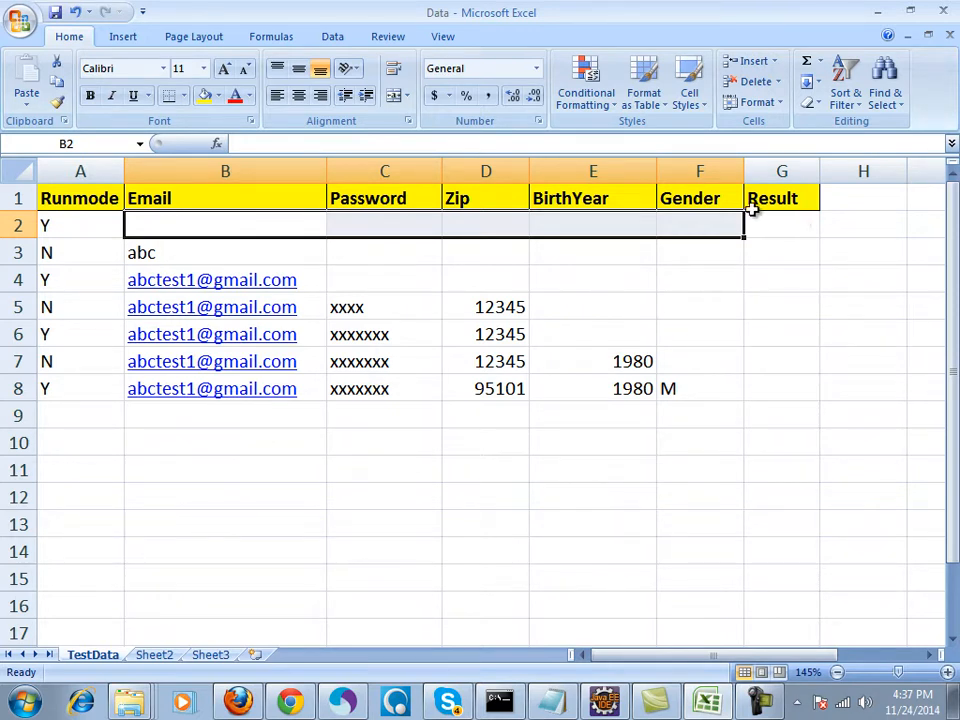
pyautogui.moveTo(10, 279)
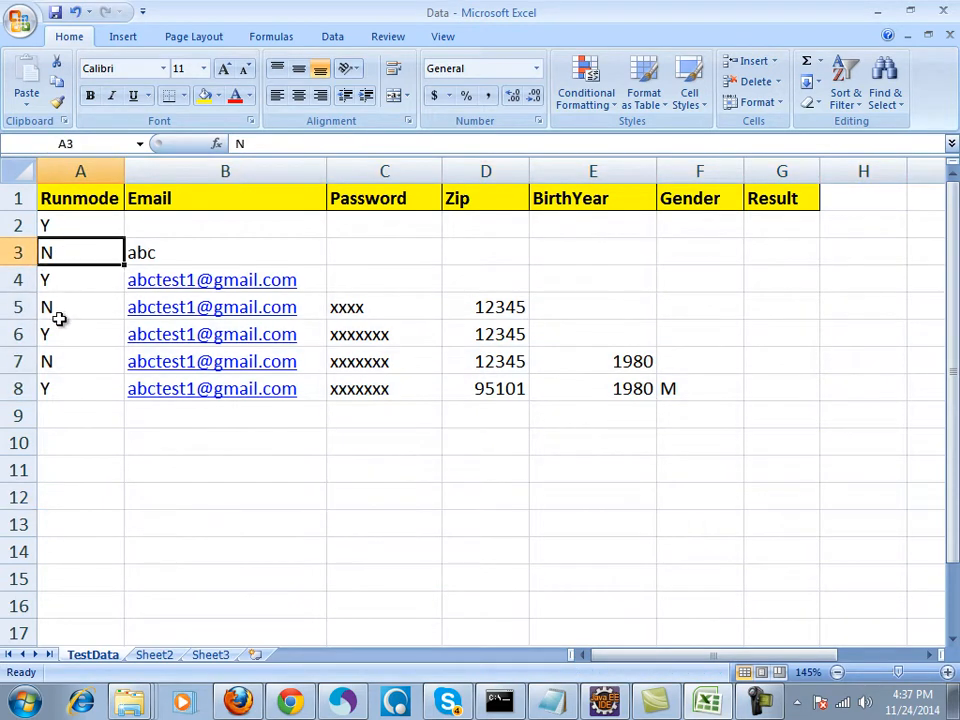
pyautogui.click(80, 307)
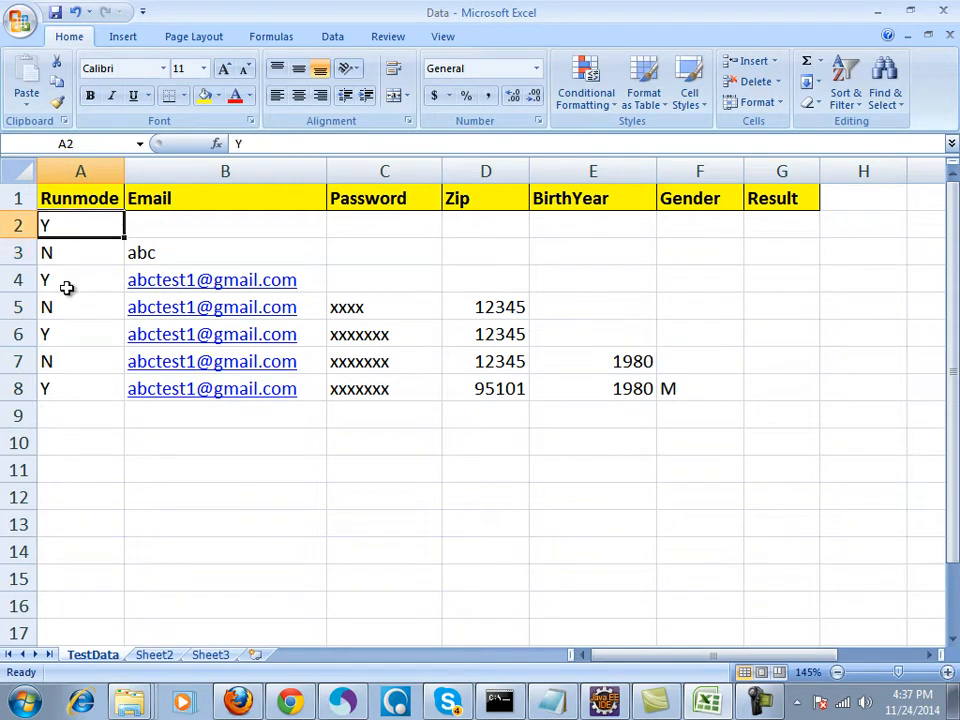
pyautogui.click(80, 388)
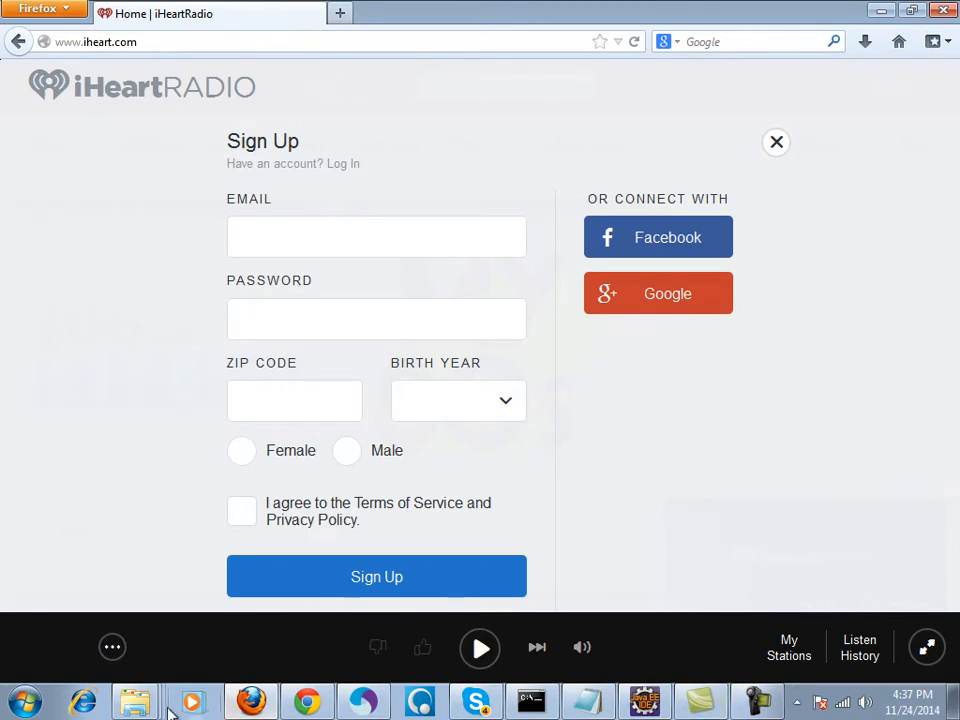
# Step: Open the Data workbook from Local Disk (F:) in Windows Explorer
pyautogui.click(135, 700)
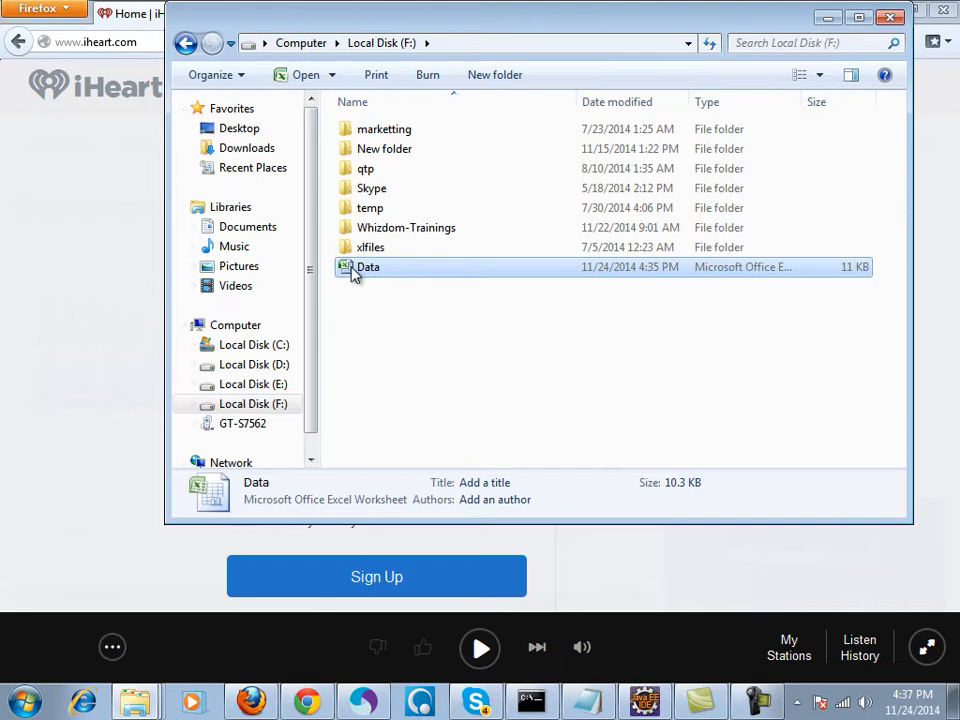
pyautogui.doubleClick(368, 266)
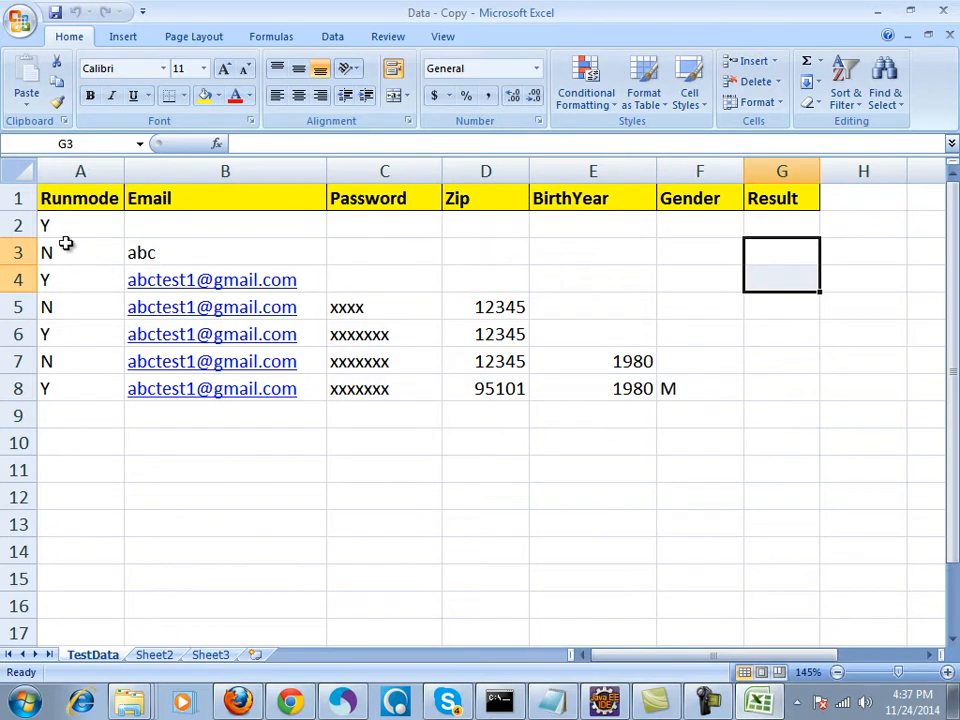
pyautogui.click(80, 225)
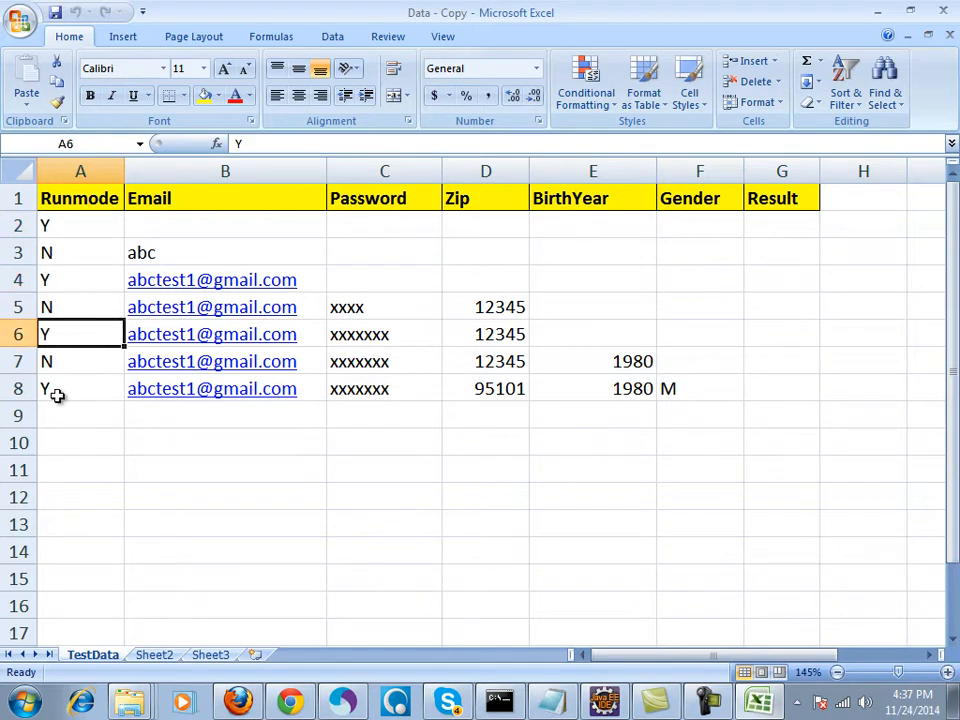
pyautogui.click(80, 388)
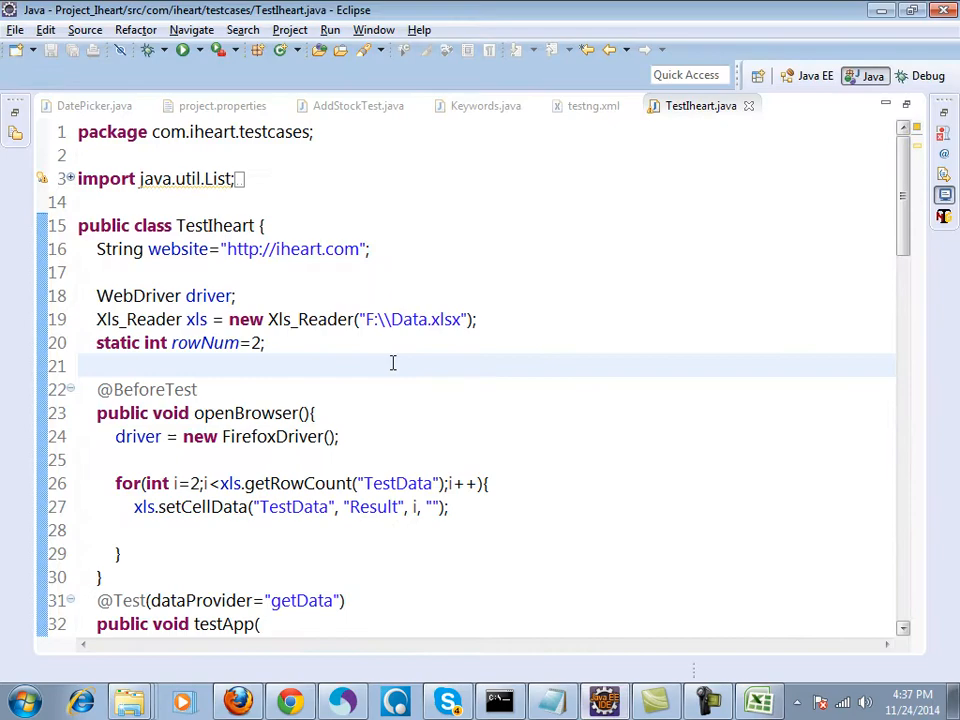
pyautogui.doubleClick(250, 249)
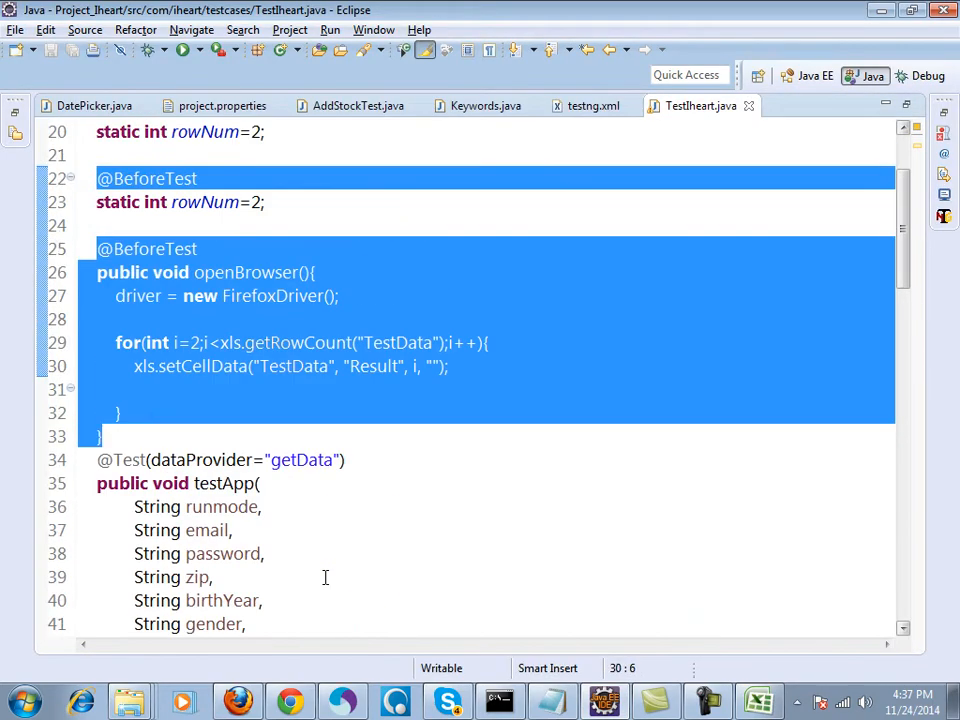
pyautogui.scroll(3)
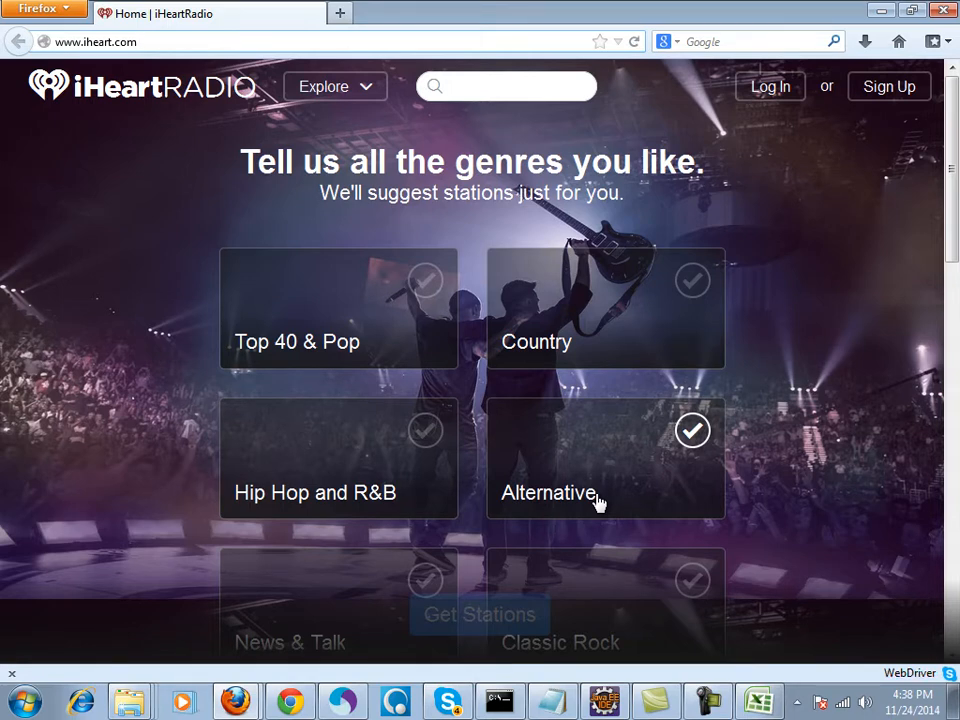
# Step: Submit the Sign Up form for each test row, then reopen the results-filled Data workbook
pyautogui.click(888, 86)
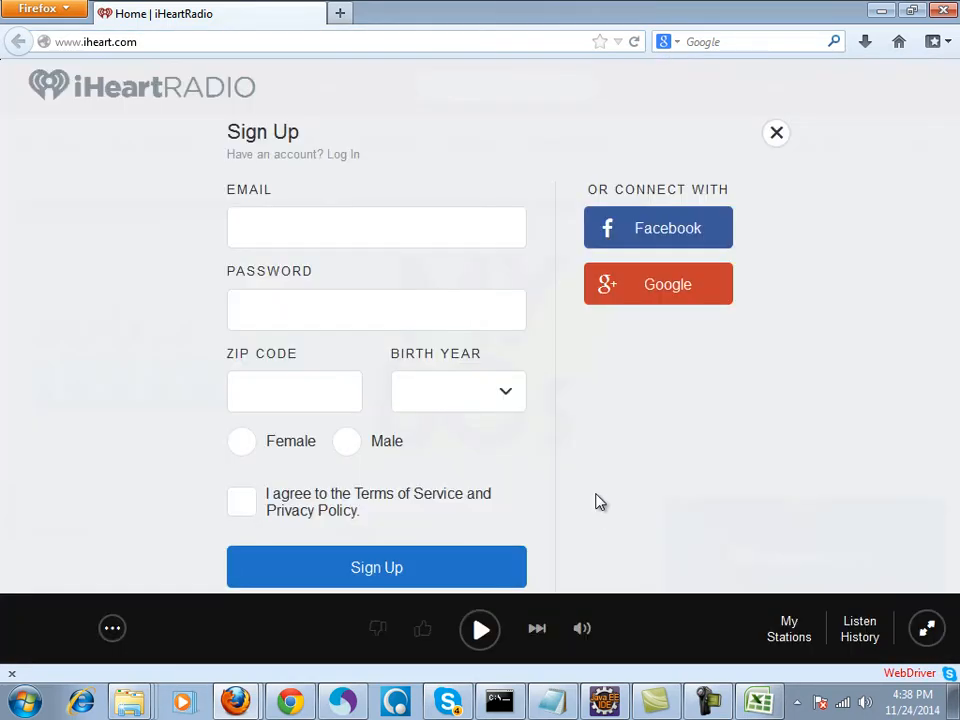
pyautogui.click(776, 132)
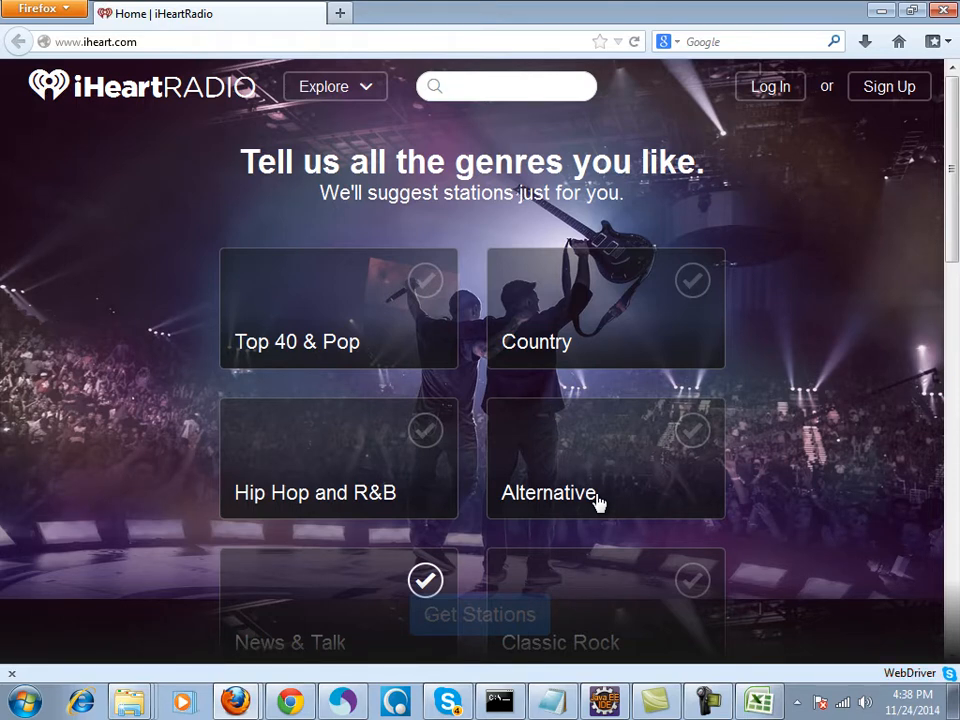
pyautogui.click(888, 86)
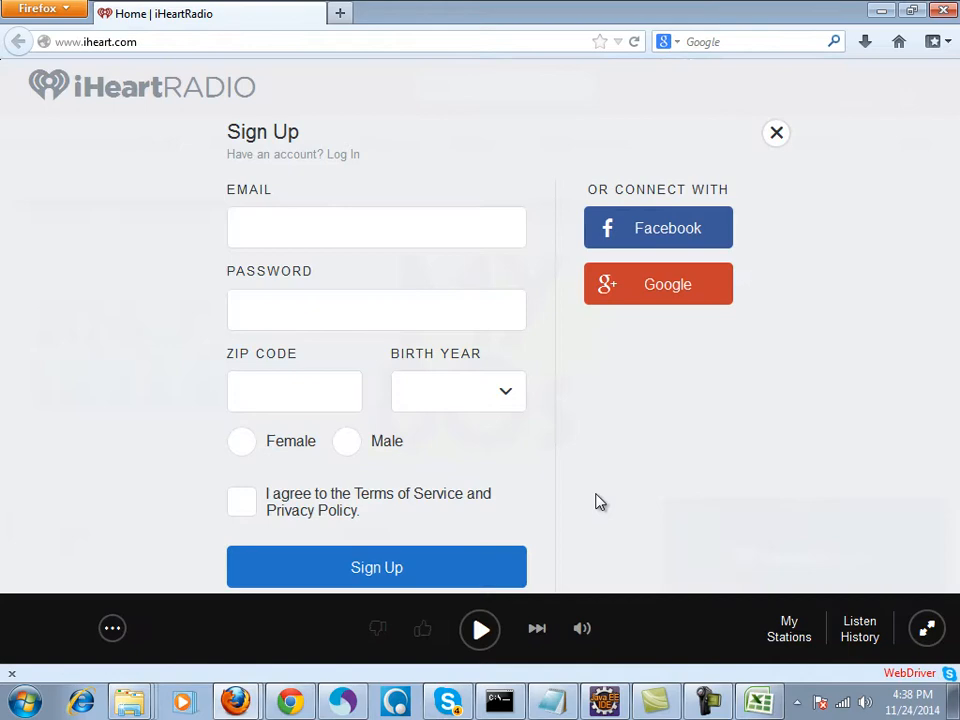
pyautogui.click(376, 567)
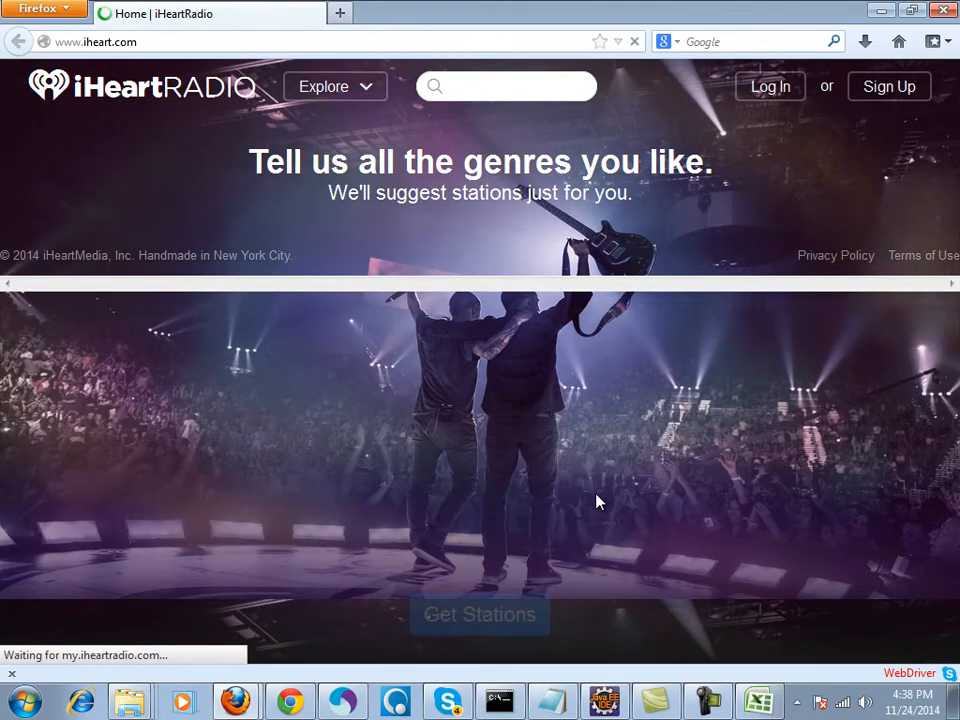
pyautogui.scroll(-3)
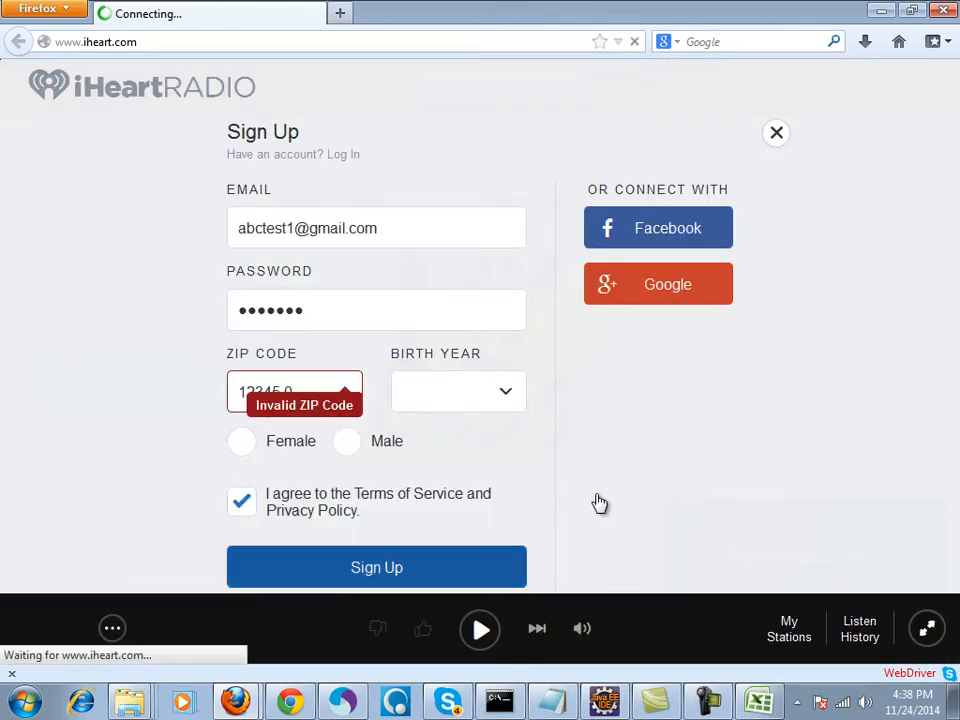
pyautogui.click(776, 132)
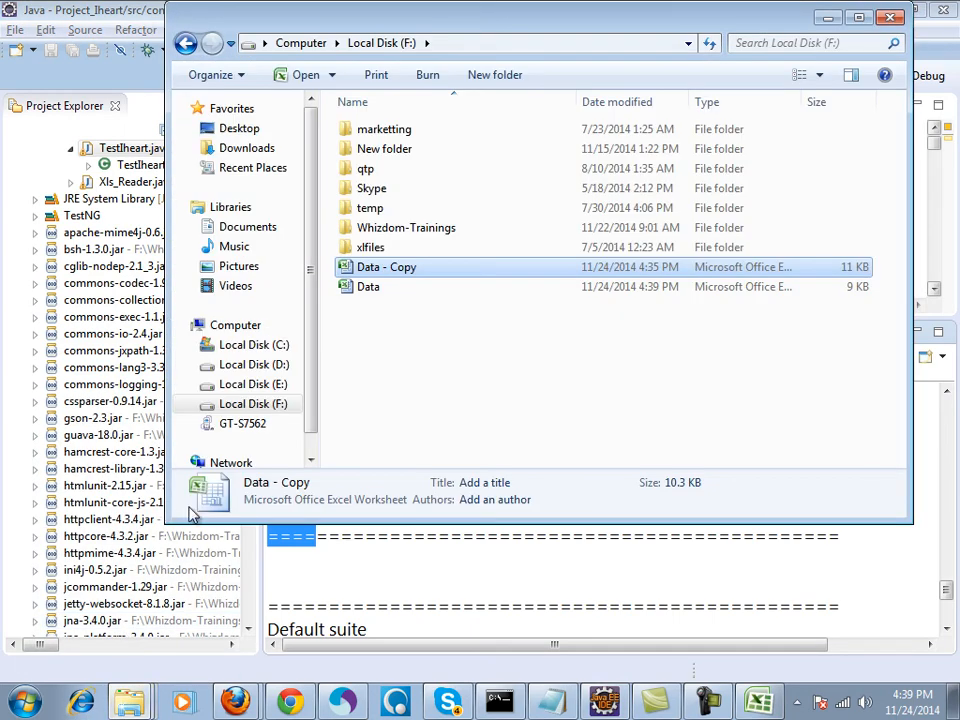
pyautogui.doubleClick(368, 287)
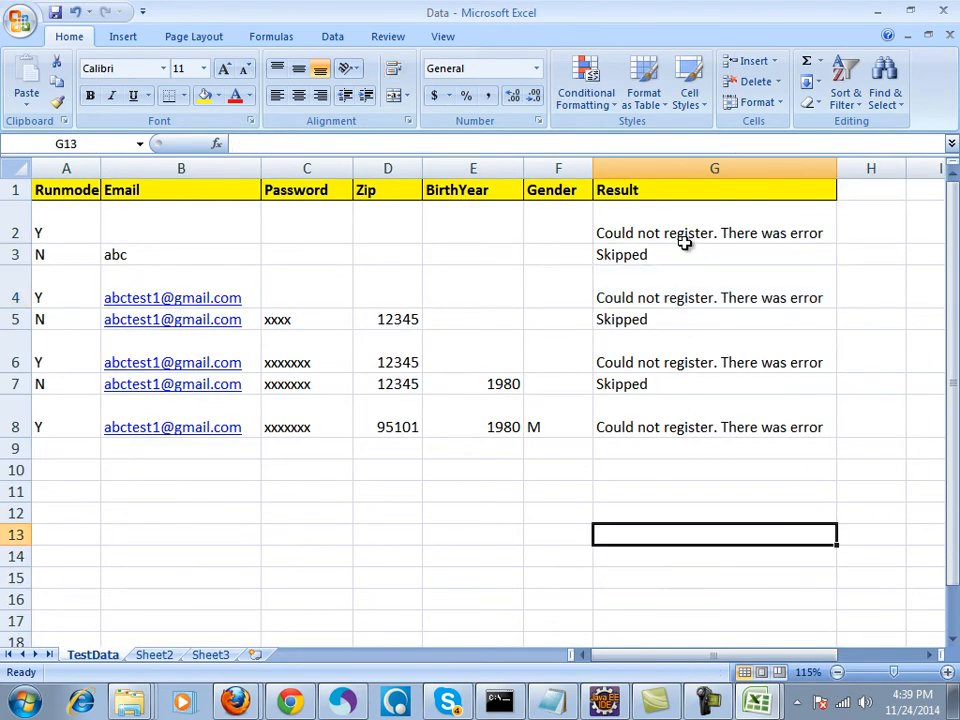
pyautogui.click(66, 232)
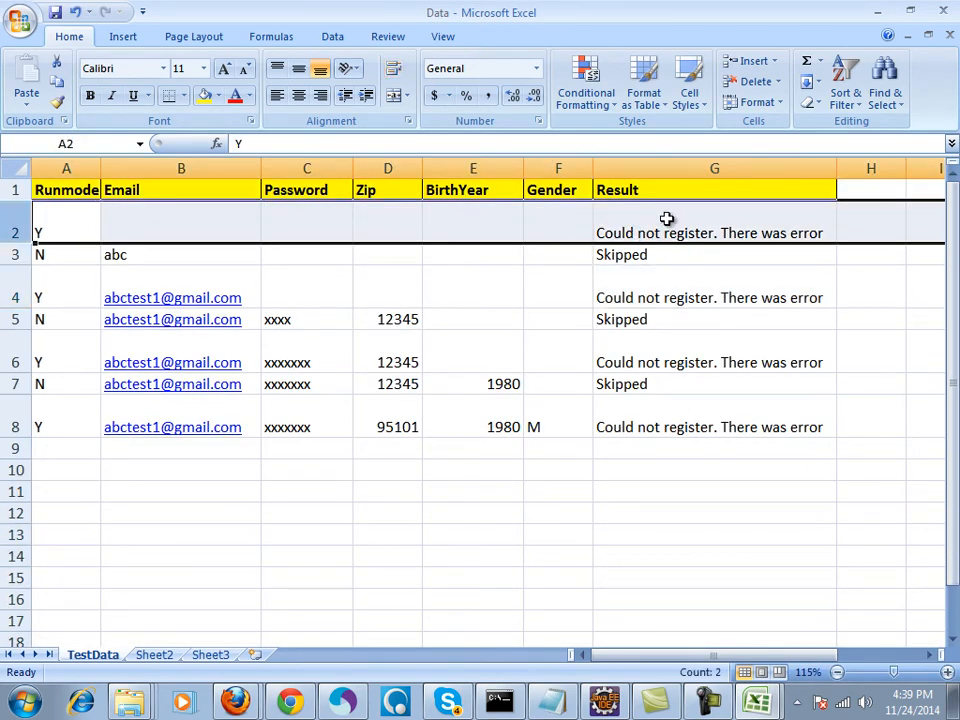
pyautogui.click(714, 232)
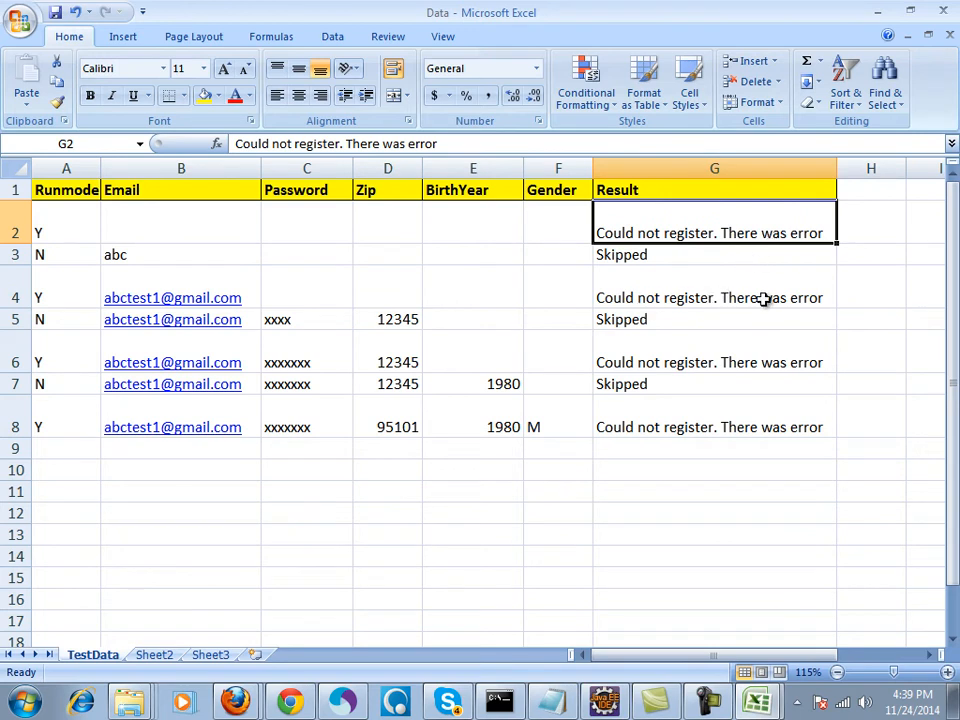